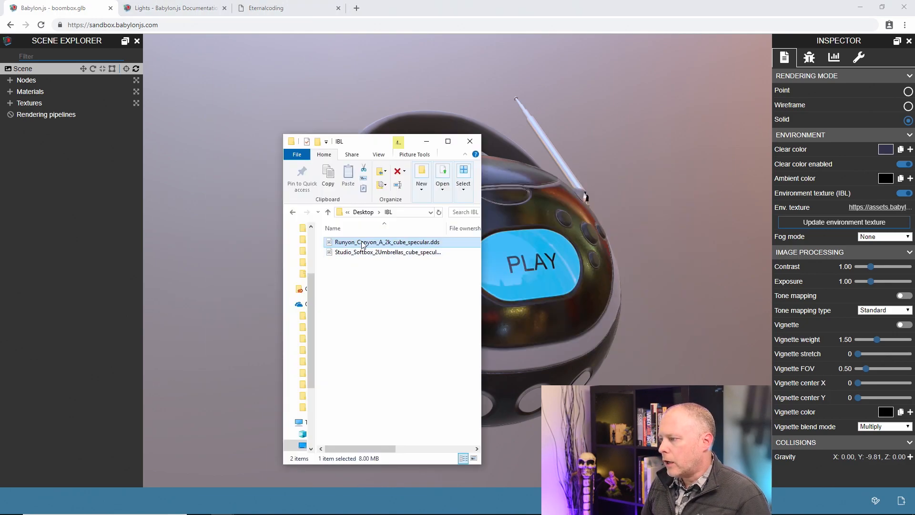
mouse_move(387, 241)
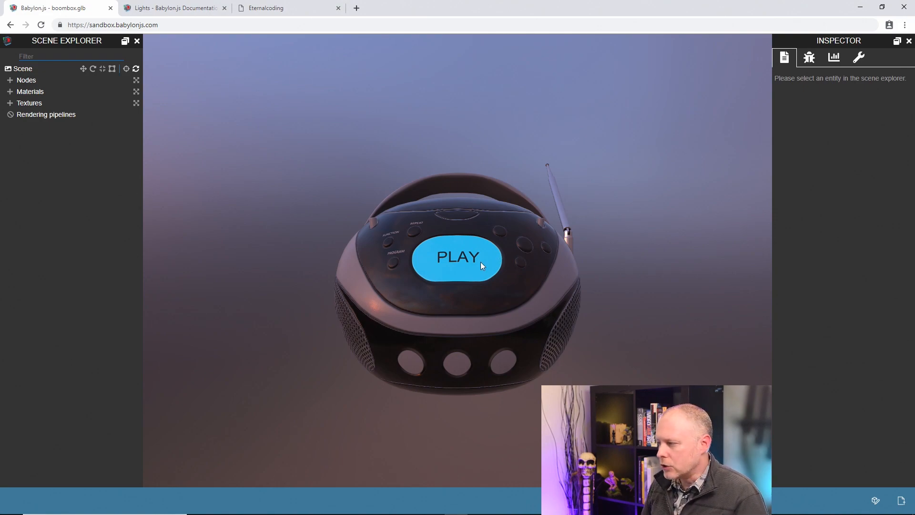
Step: Orbit the boombox to inspect the new Runyon Canyon lighting and reflections
left_click_drag(457, 260, 502, 277)
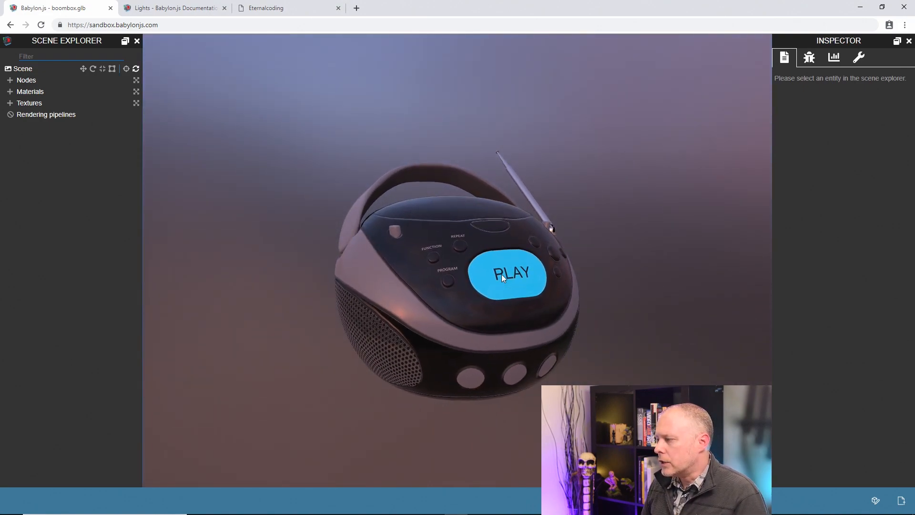
left_click_drag(503, 278, 506, 260)
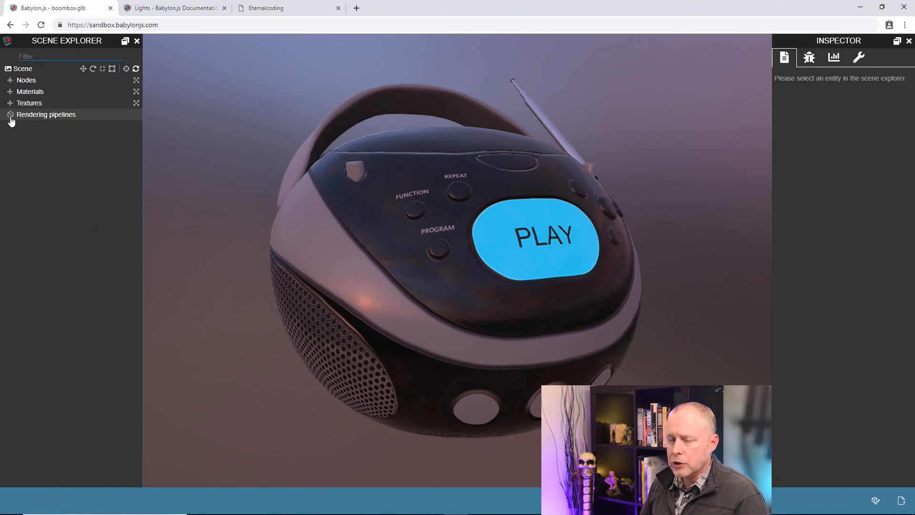
mouse_move(51, 119)
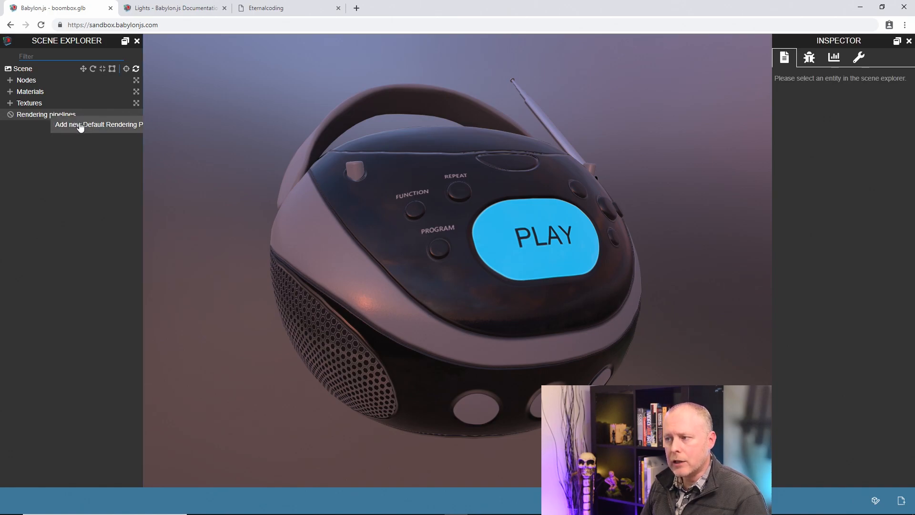
Step: Create a Default Rendering Pipeline from the Scene Explorer's Rendering pipelines entry
left_click(97, 124)
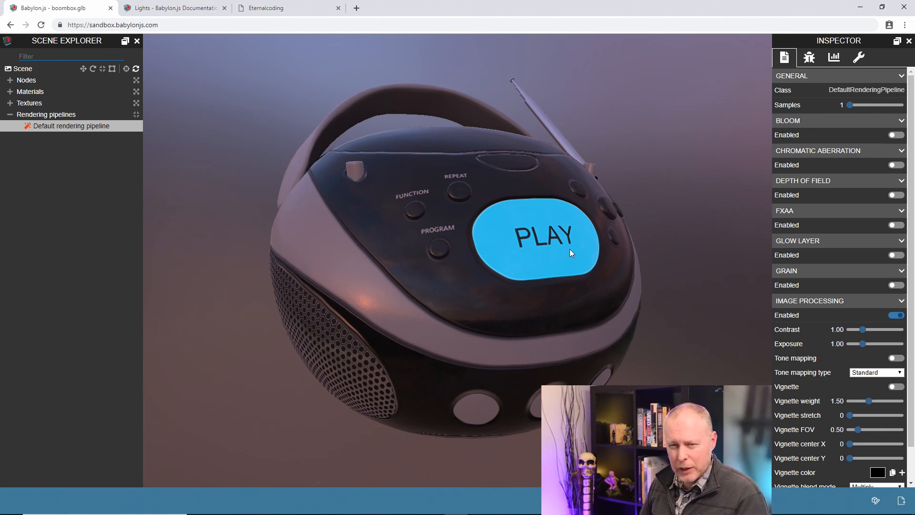
mouse_move(562, 259)
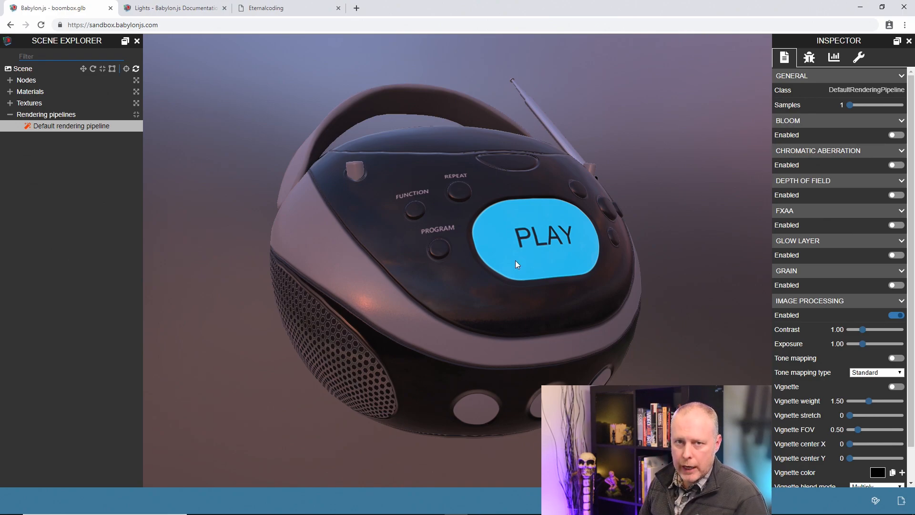
mouse_move(517, 227)
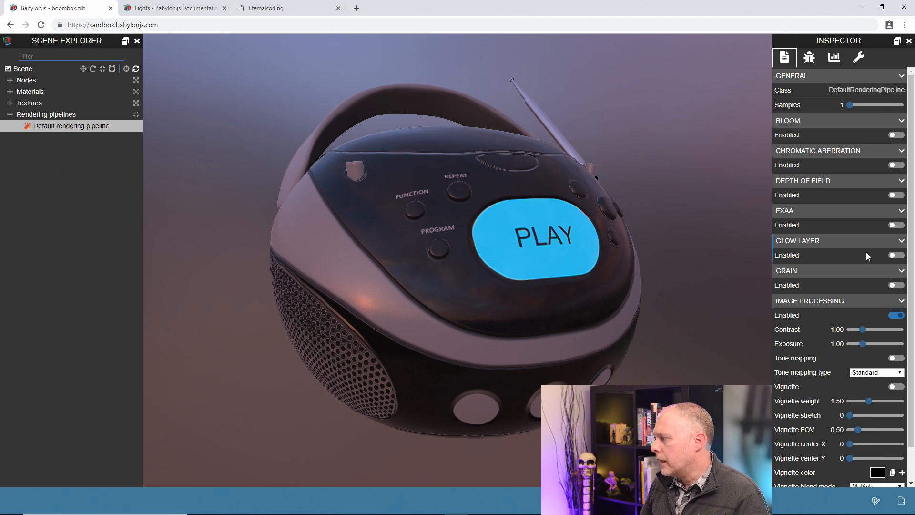
mouse_move(868, 257)
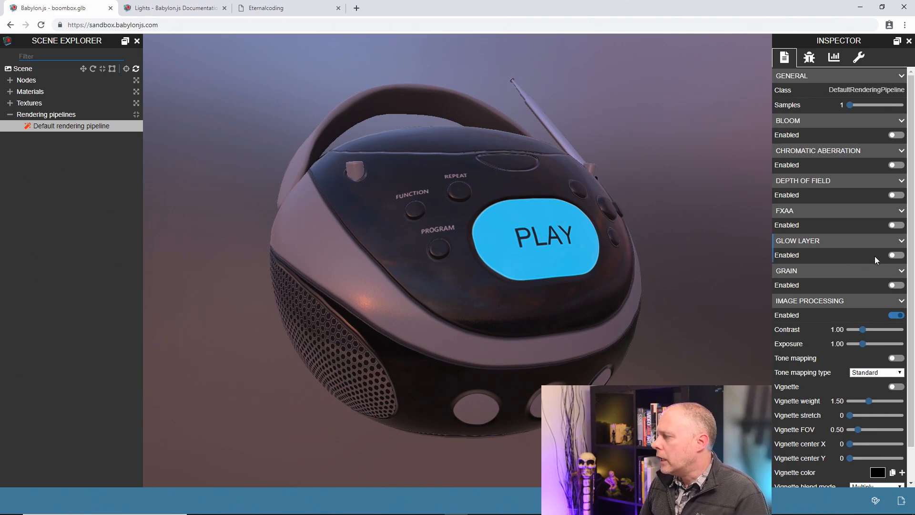
left_click(893, 255)
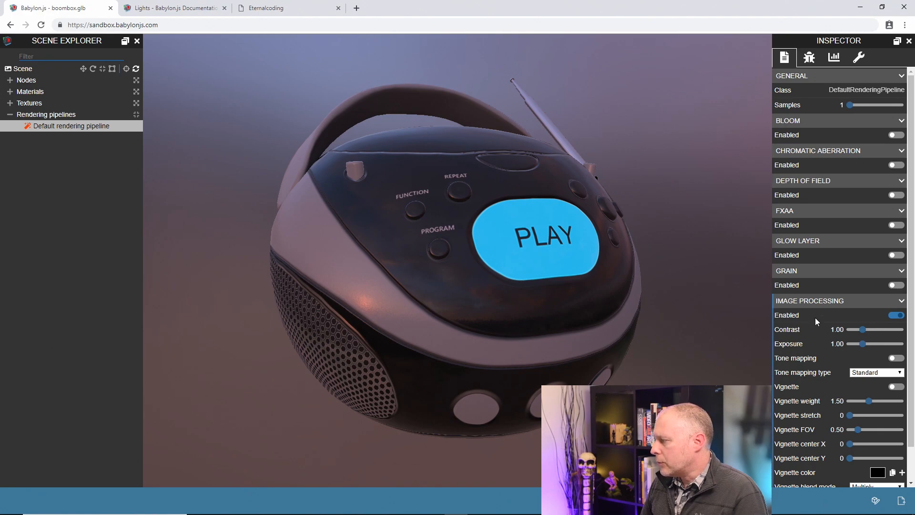
scroll("down", 3)
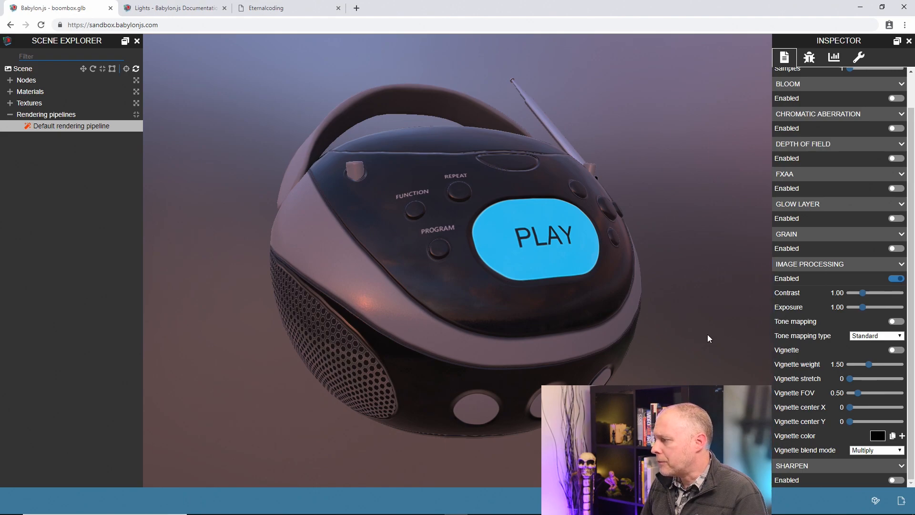
mouse_move(570, 309)
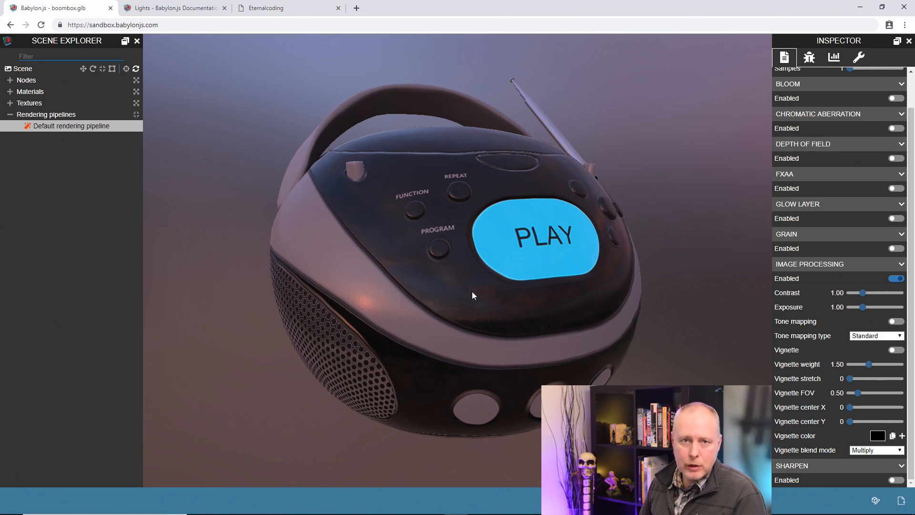
mouse_move(76, 96)
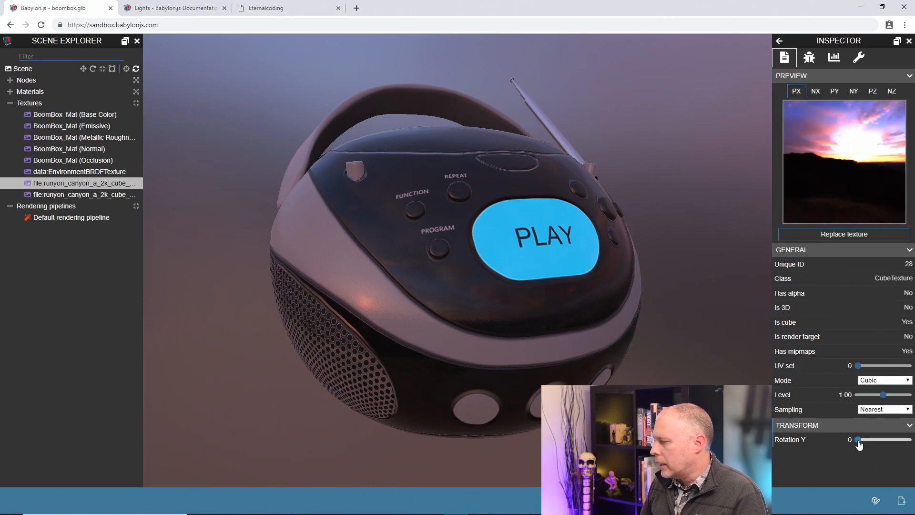
Step: Rotate the Runyon Canyon texture to Y 3.30, then reselect the default rendering pipeline
left_click_drag(857, 439, 882, 439)
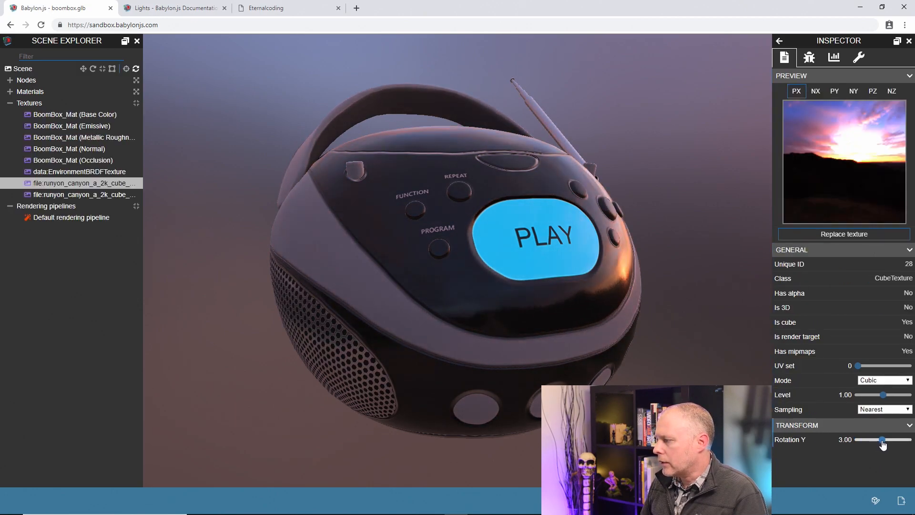
left_click_drag(881, 439, 884, 440)
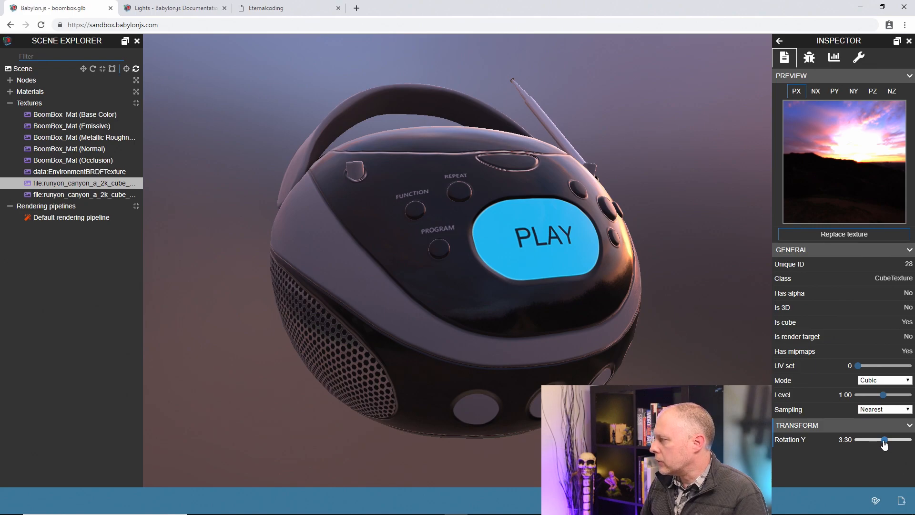
left_click(70, 217)
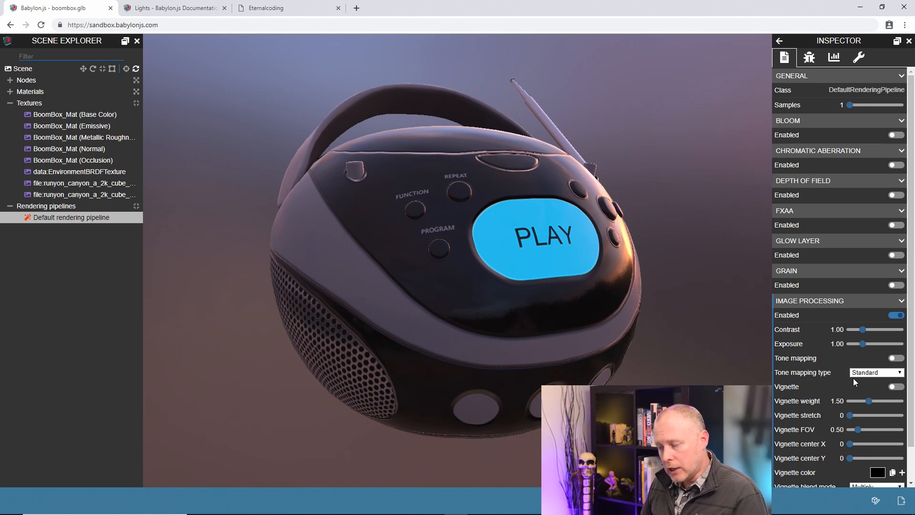
Step: Enable Image Processing tone mapping and choose the ACES type
left_click(895, 357)
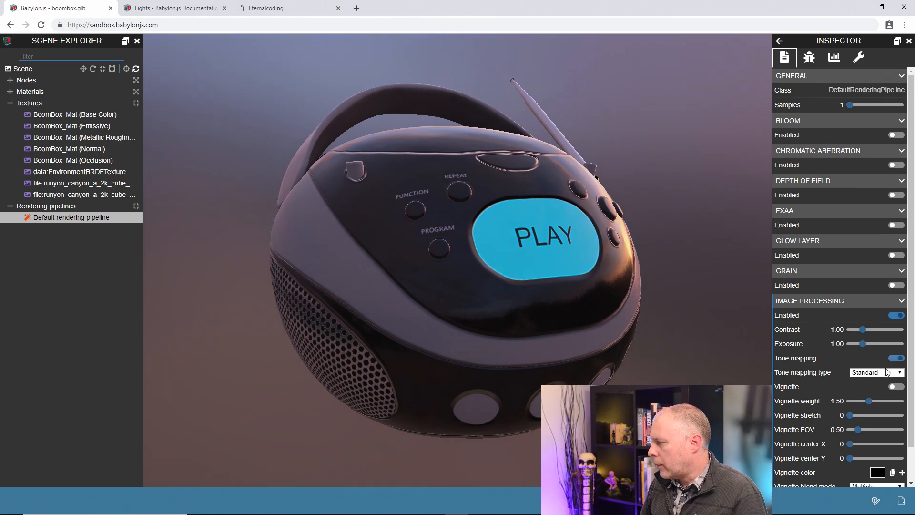
left_click(875, 372)
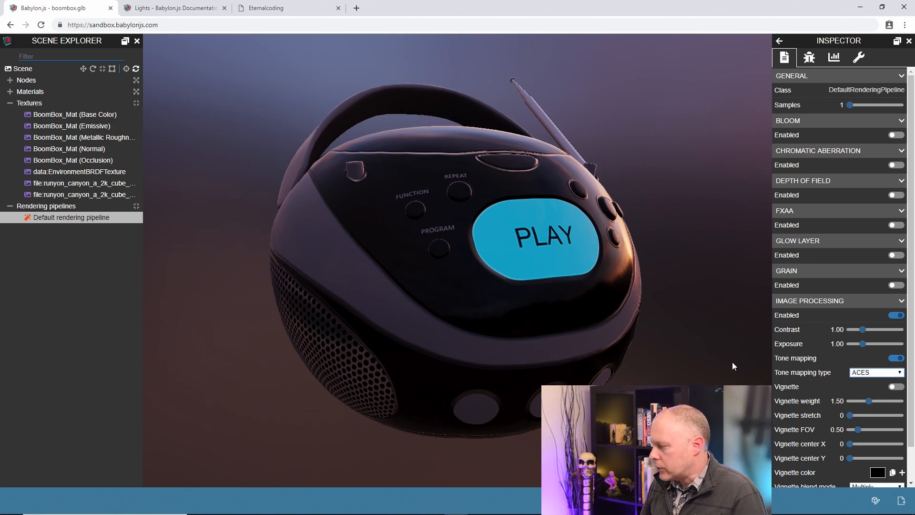
mouse_move(670, 210)
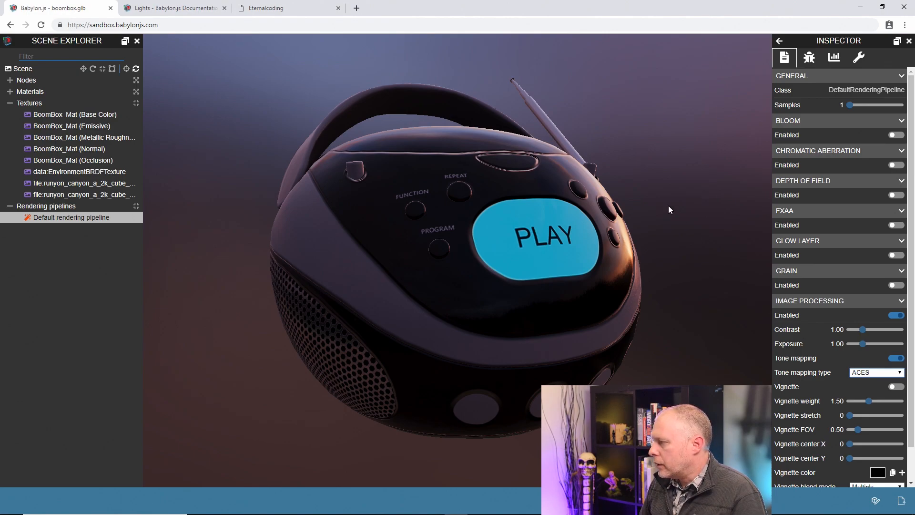
mouse_move(645, 265)
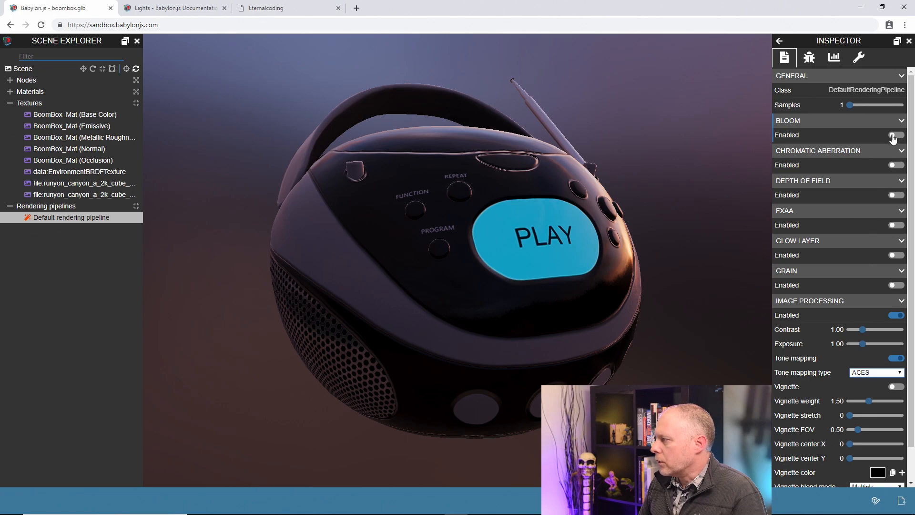
Step: Enable bloom, then set weight to 0.55 and threshold to 0.70
left_click(894, 135)
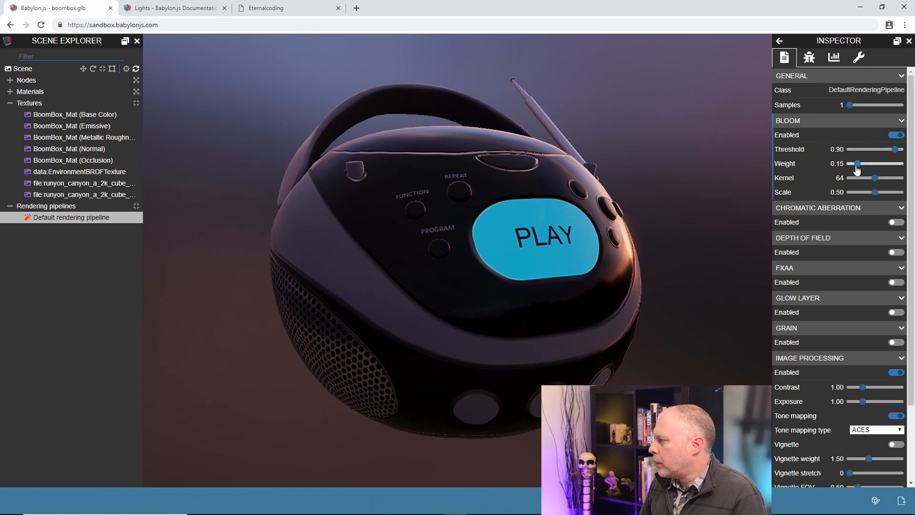
left_click_drag(857, 163, 881, 164)
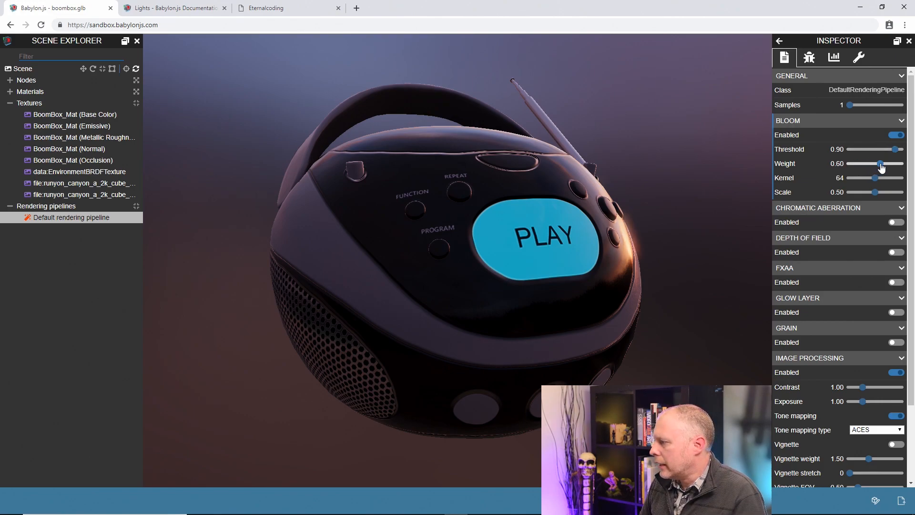
left_click_drag(893, 148, 883, 149)
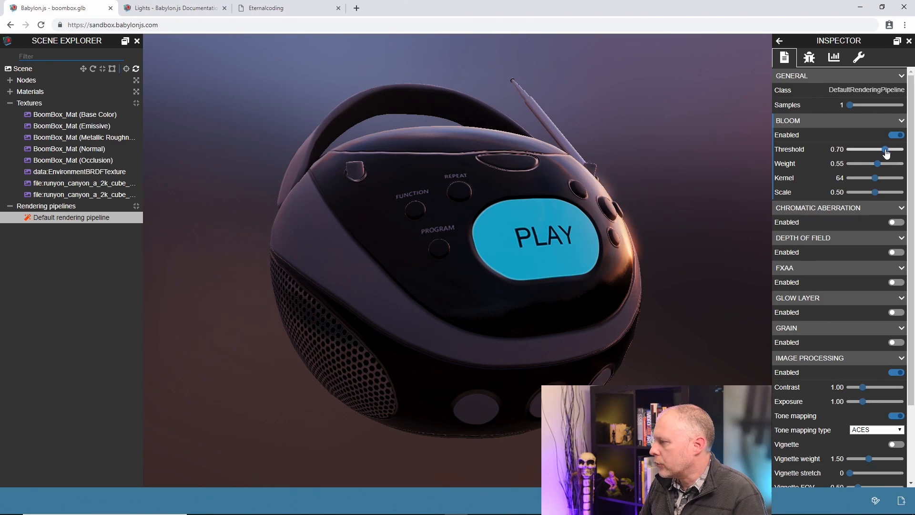
left_click_drag(886, 149, 881, 149)
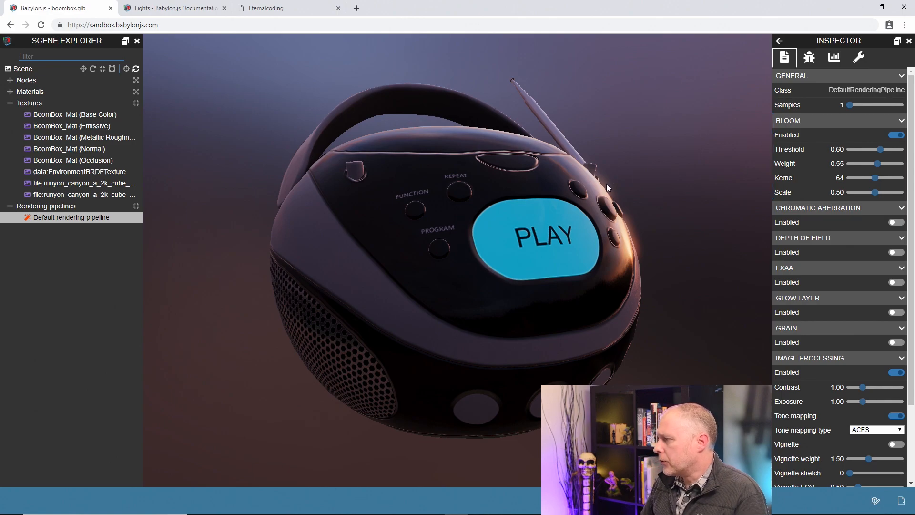
mouse_move(486, 290)
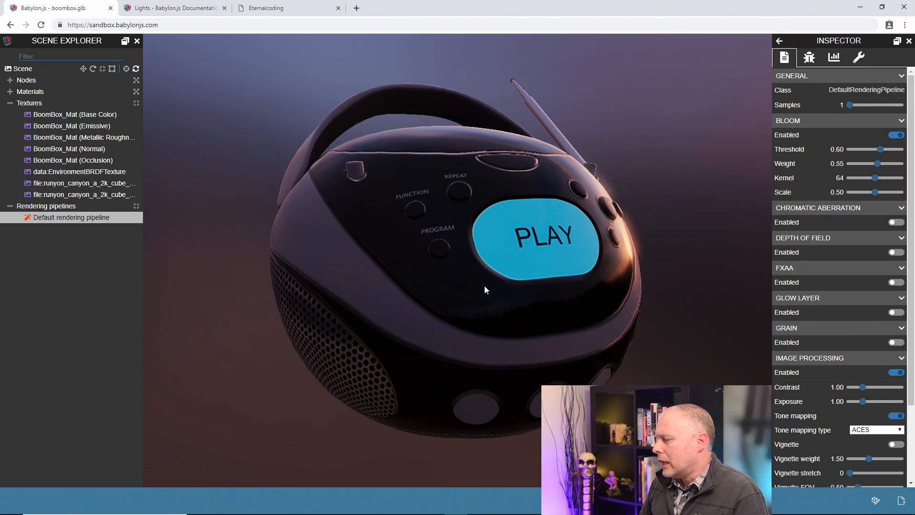
mouse_move(657, 323)
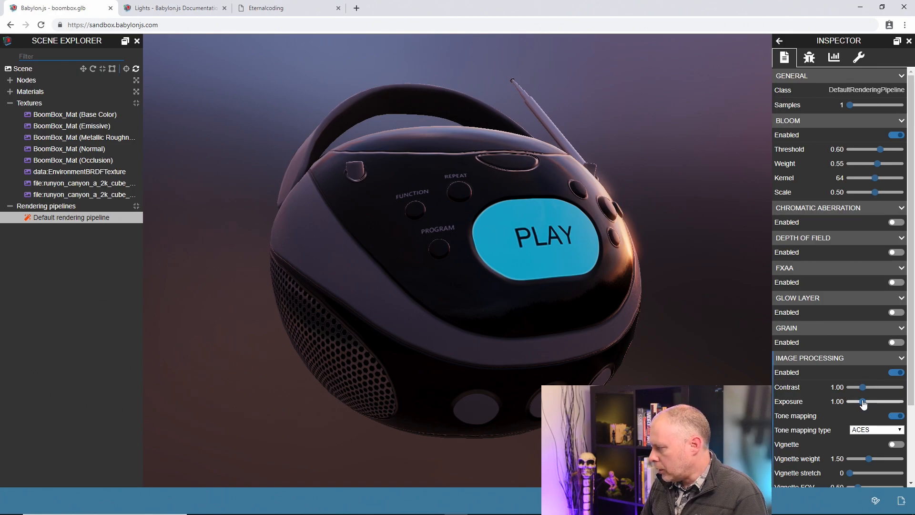
Step: Push the Exposure slider up from 1.00 to 1.40
left_click_drag(863, 401, 866, 402)
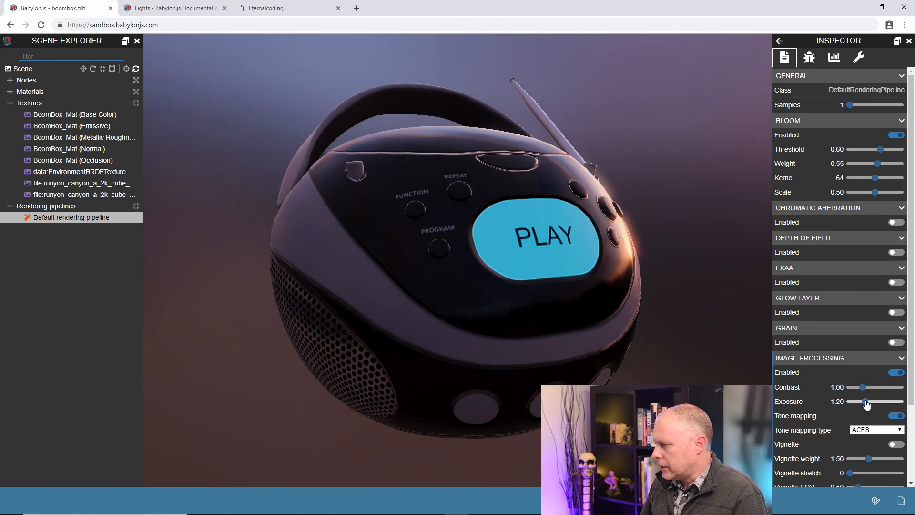
left_click_drag(866, 401, 869, 401)
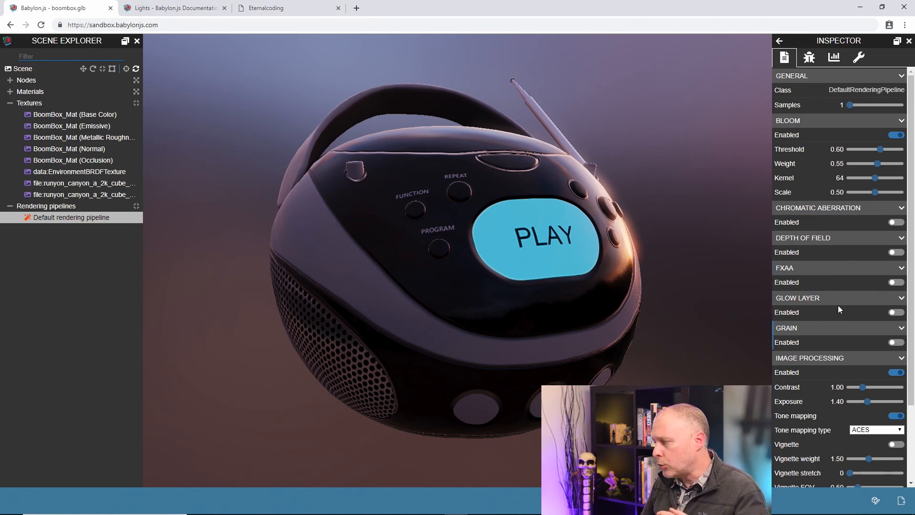
mouse_move(849, 269)
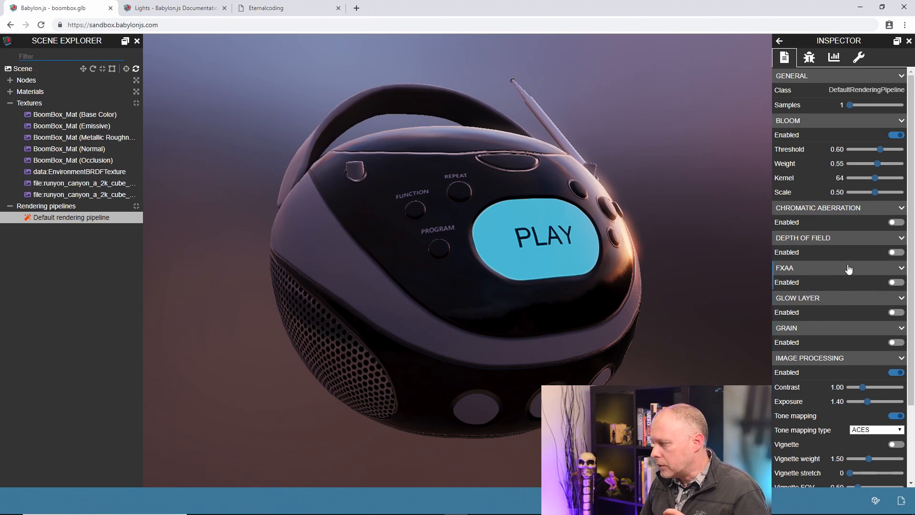
mouse_move(845, 272)
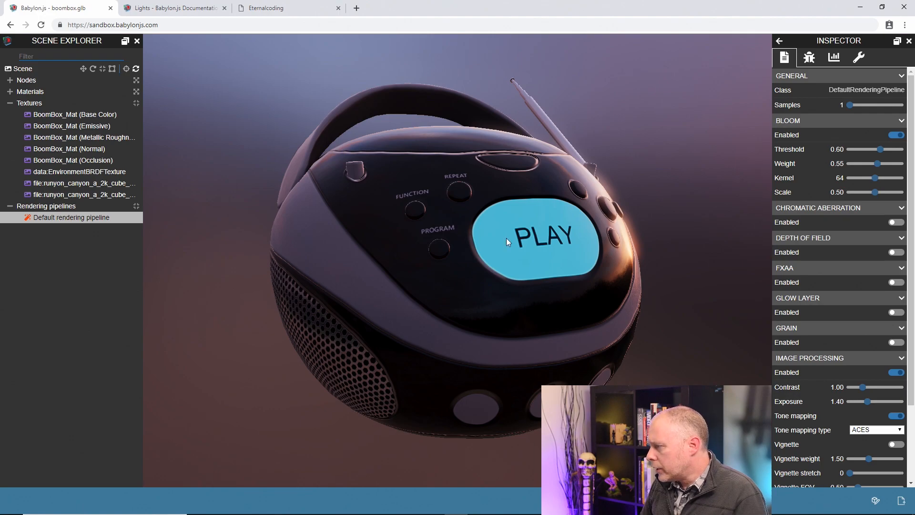
mouse_move(449, 196)
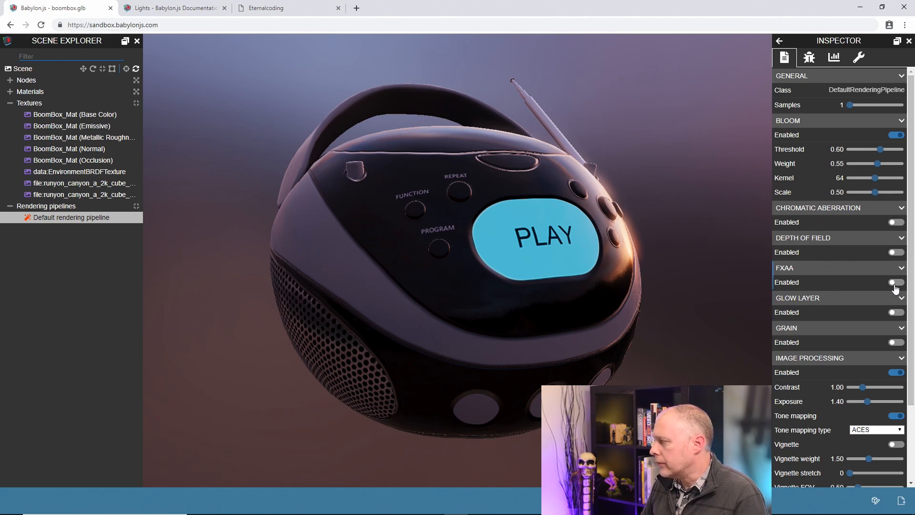
Step: Switch on FXAA in the rendering pipeline
left_click(895, 282)
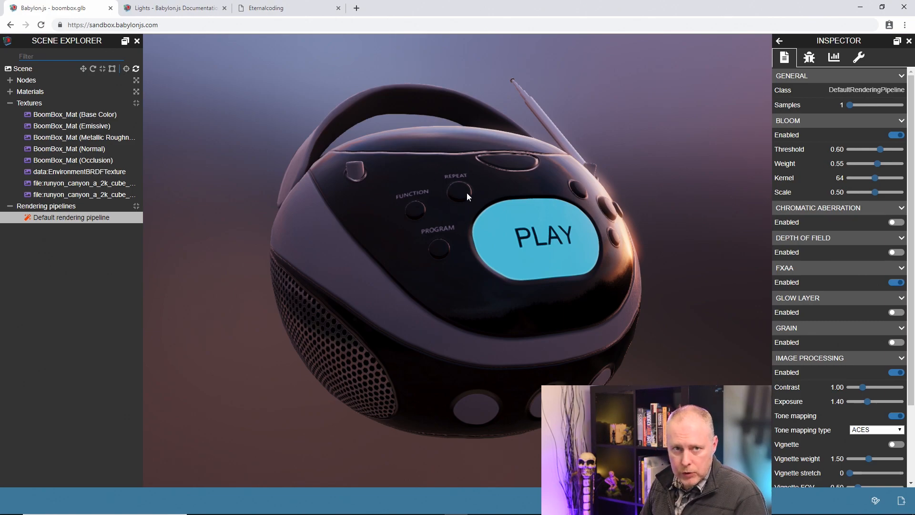
mouse_move(715, 313)
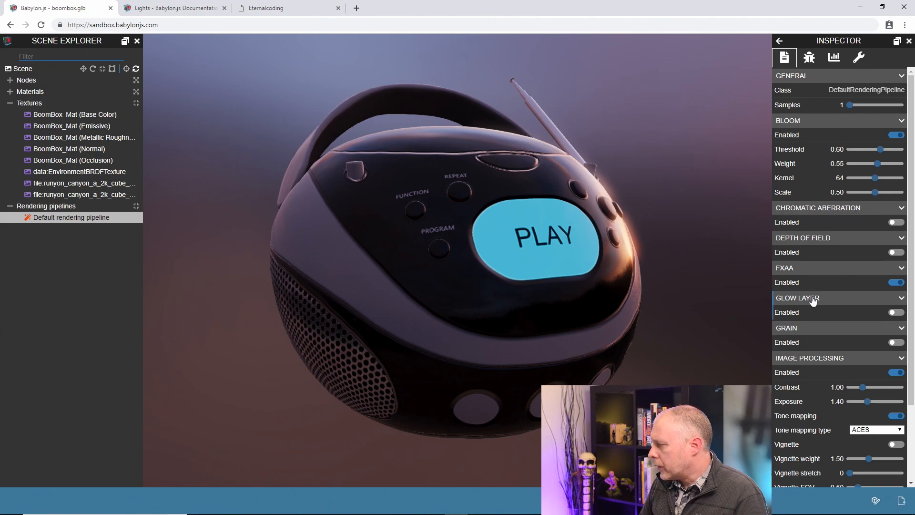
Step: Enable the vignette, setting weight 0.80 and FOV 0.70
scroll("down", 3)
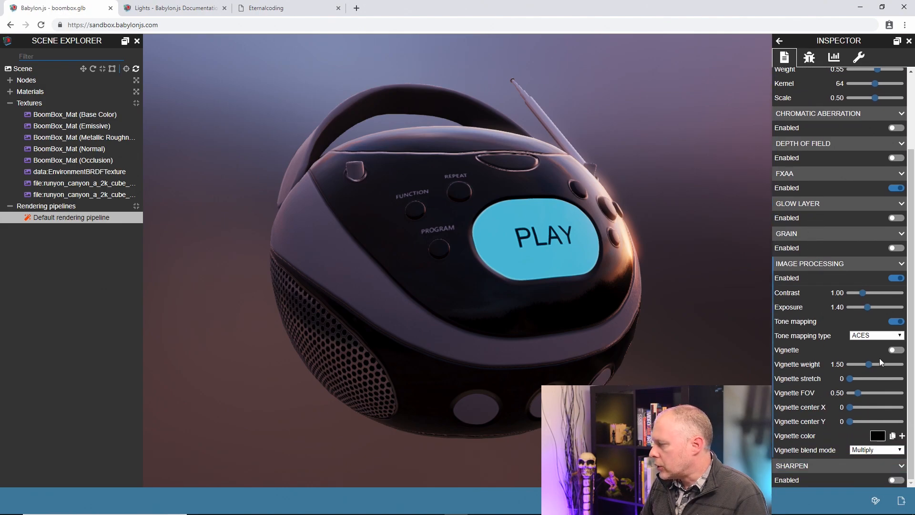
left_click(894, 349)
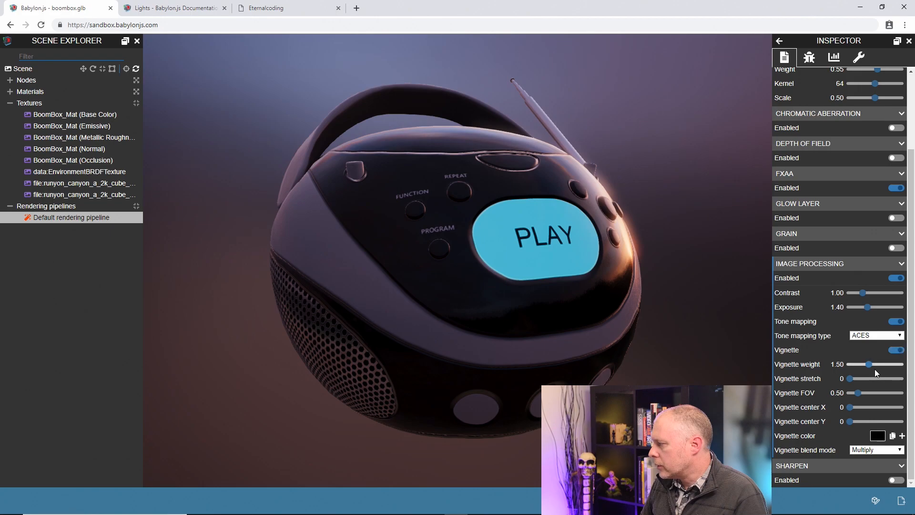
left_click_drag(869, 364, 863, 364)
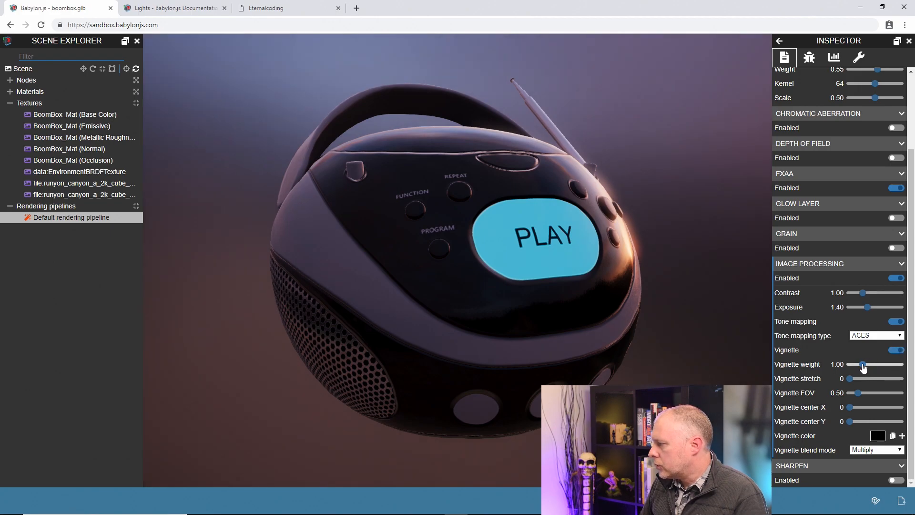
left_click_drag(864, 363, 860, 363)
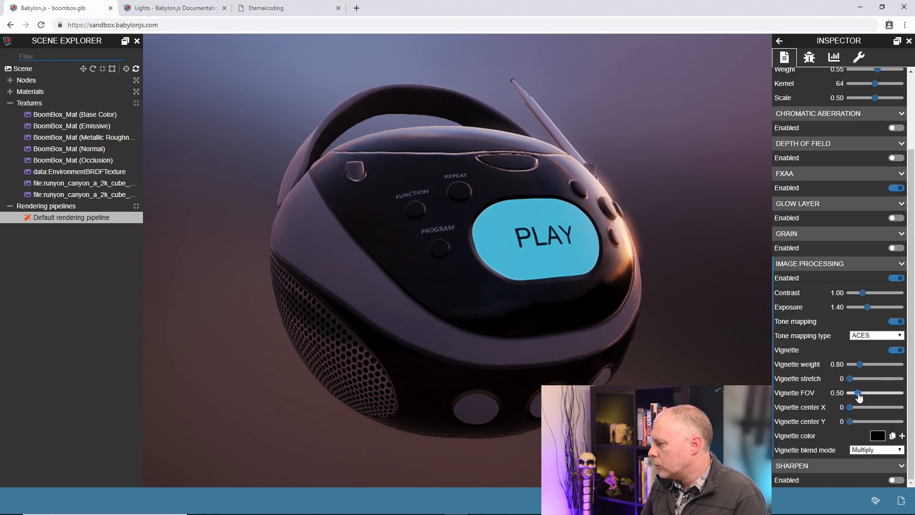
left_click_drag(858, 392, 862, 392)
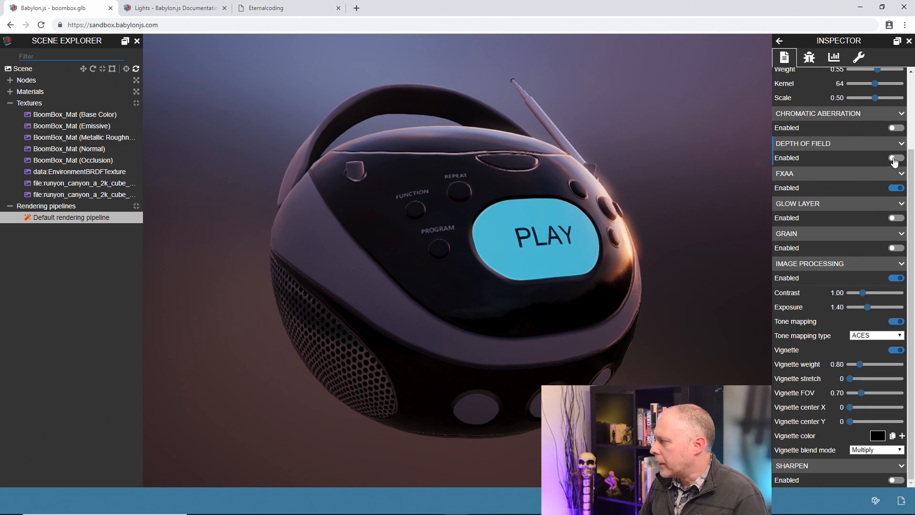
Step: Enable depth of field and rough in focal length 19.50 and fStop 13.90
left_click(895, 158)
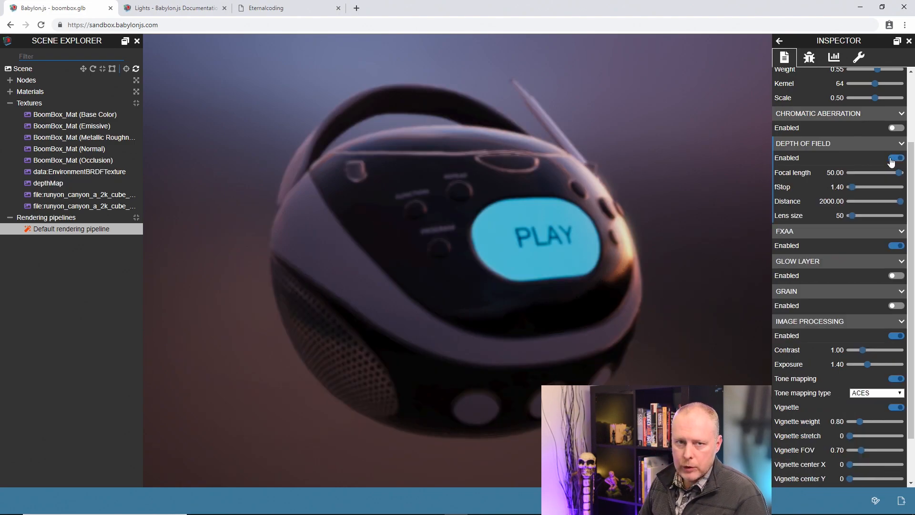
left_click(896, 157)
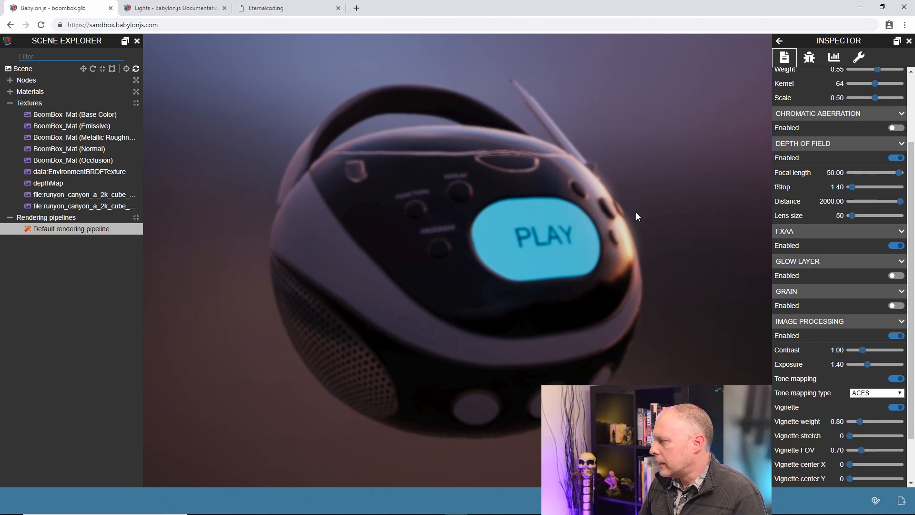
left_click_drag(863, 172, 898, 172)
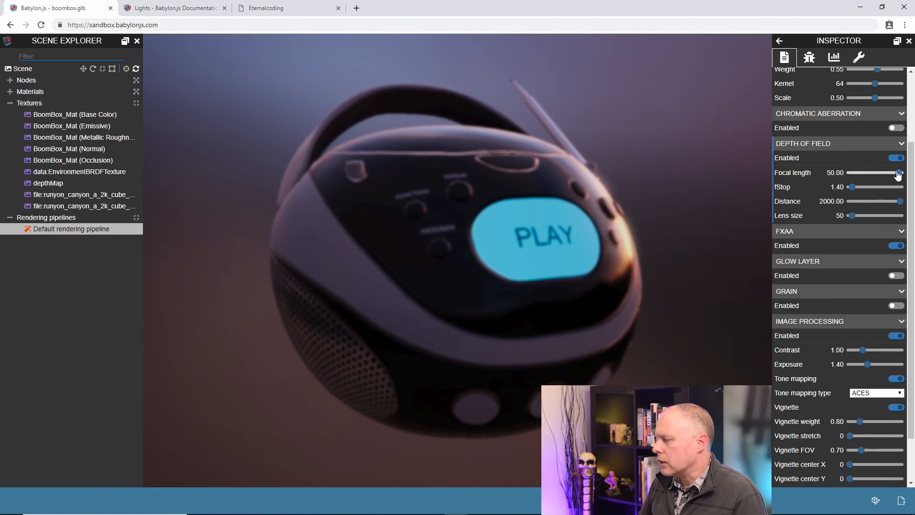
left_click_drag(899, 173, 871, 173)
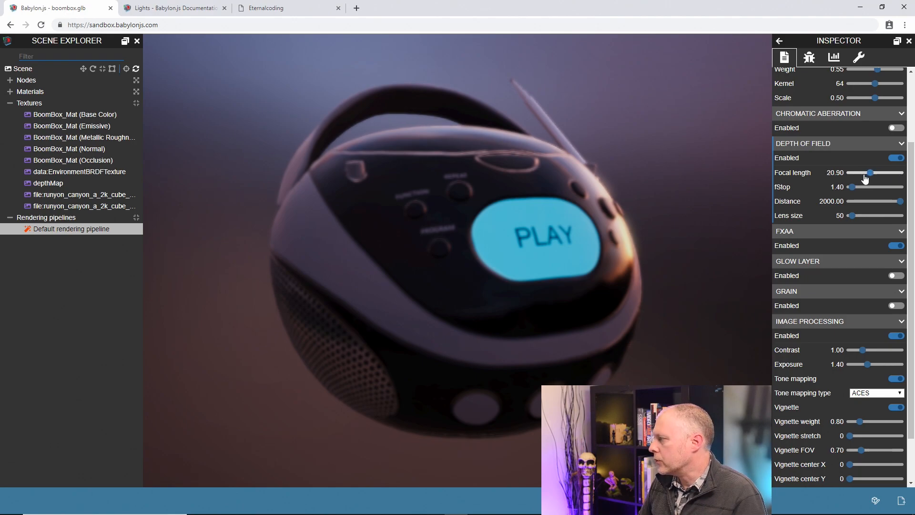
left_click_drag(871, 172, 868, 172)
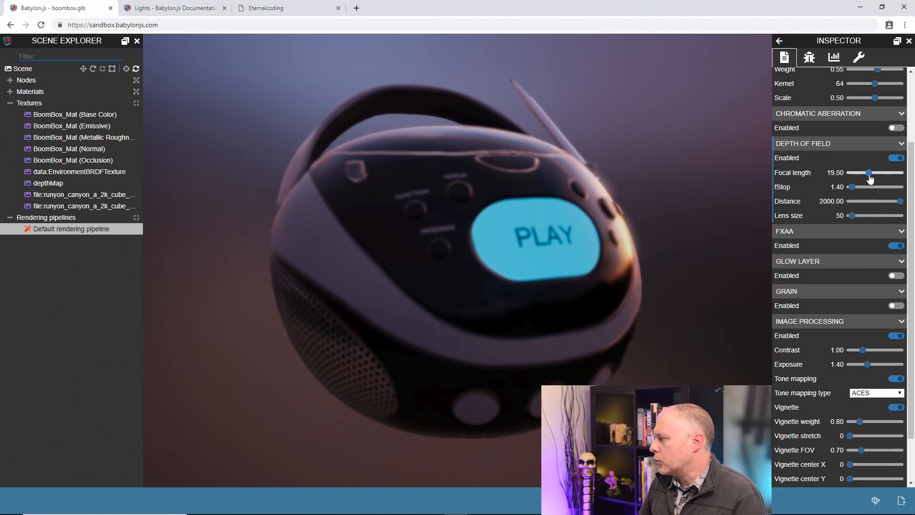
left_click_drag(867, 187, 857, 187)
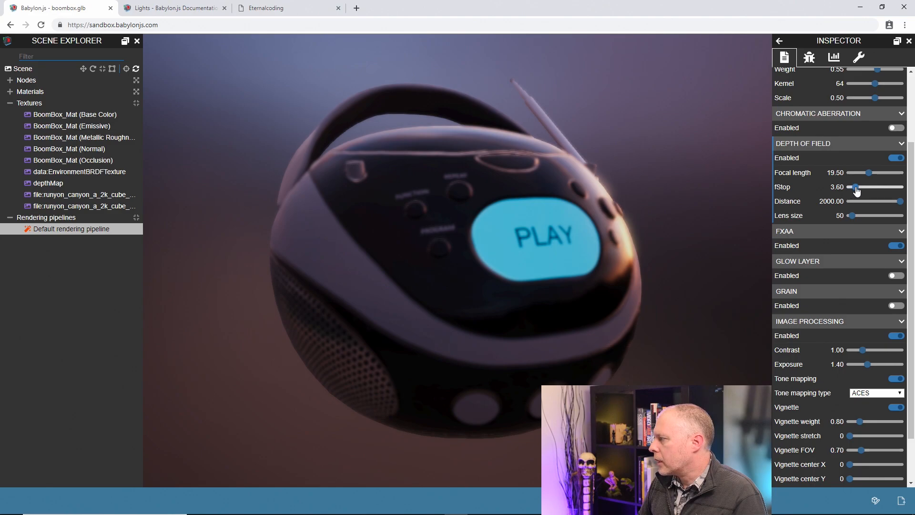
left_click_drag(855, 189, 869, 189)
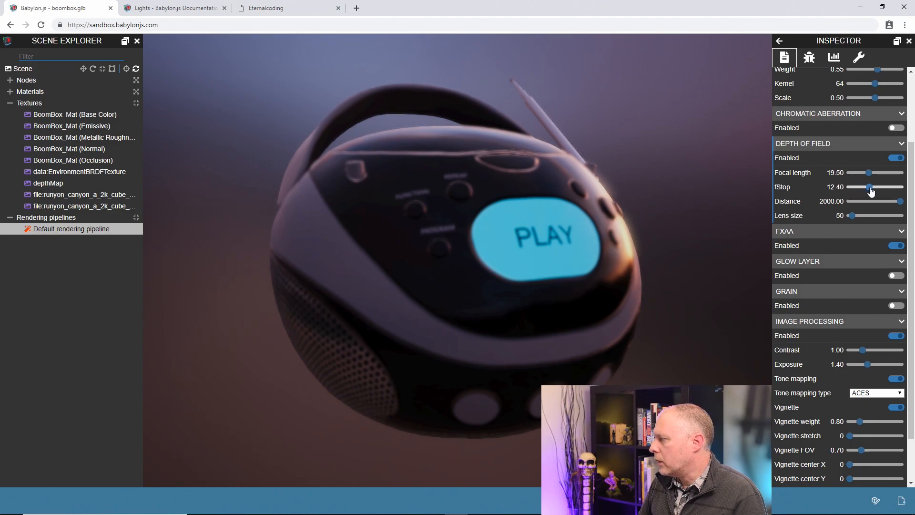
left_click_drag(871, 186, 873, 187)
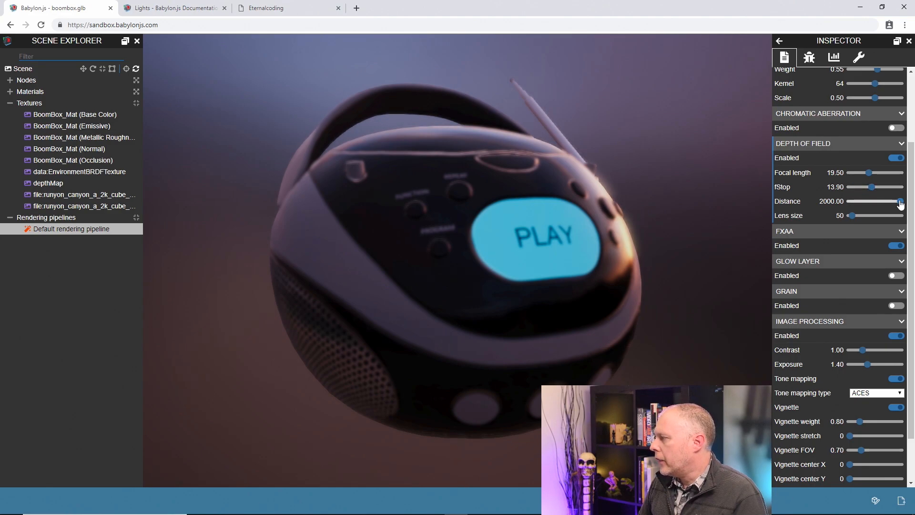
Step: Set focus distance 21.90, focal length 13.60 and fStop 14.80
left_click_drag(900, 201, 864, 201)
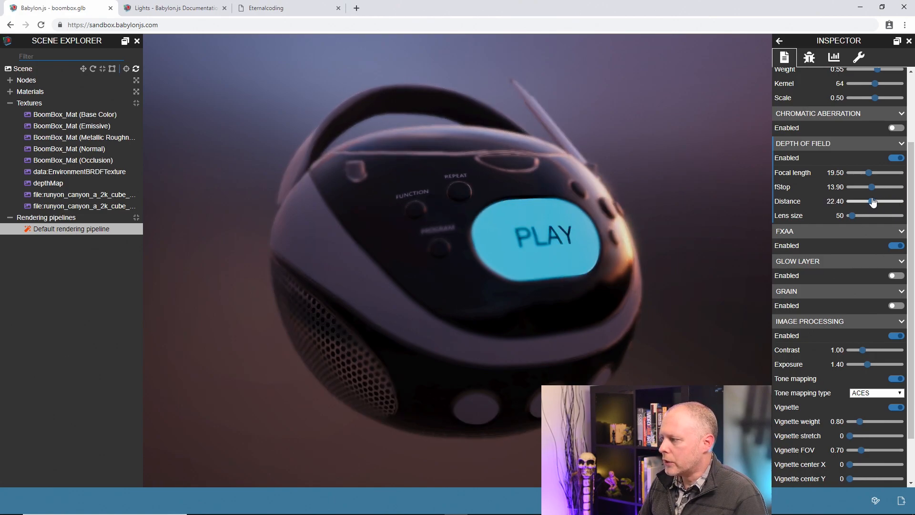
left_click_drag(876, 200, 871, 201)
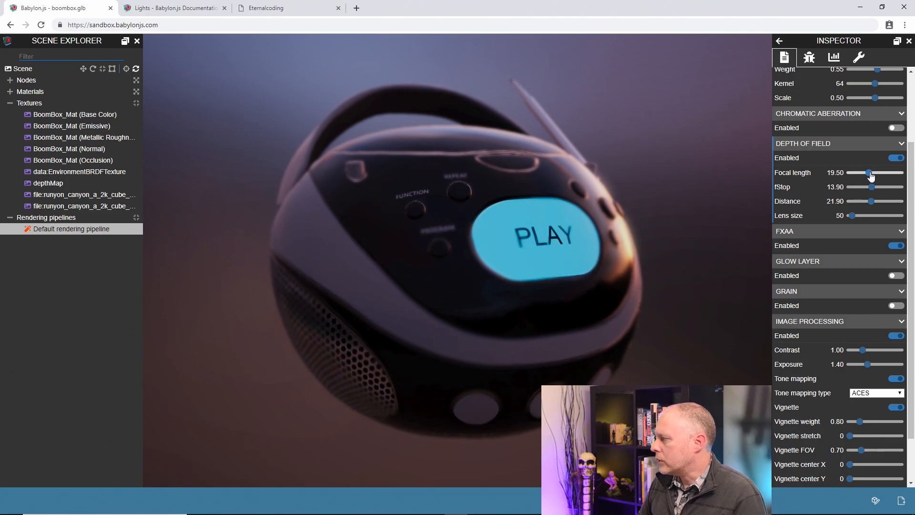
left_click_drag(871, 173, 865, 172)
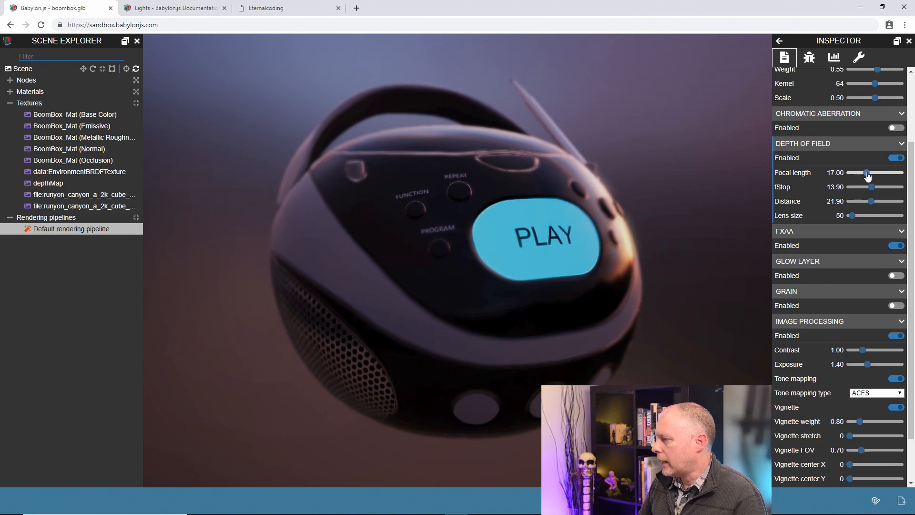
left_click_drag(866, 172, 863, 172)
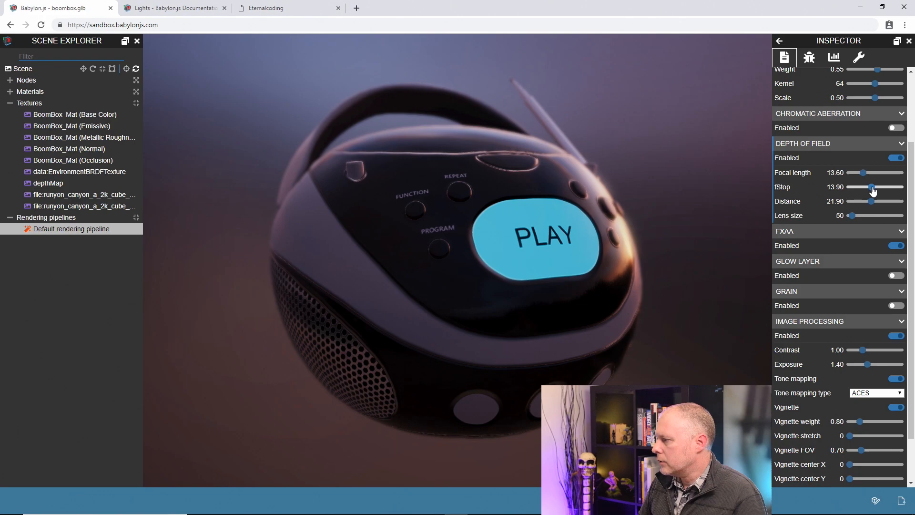
left_click_drag(873, 187, 875, 187)
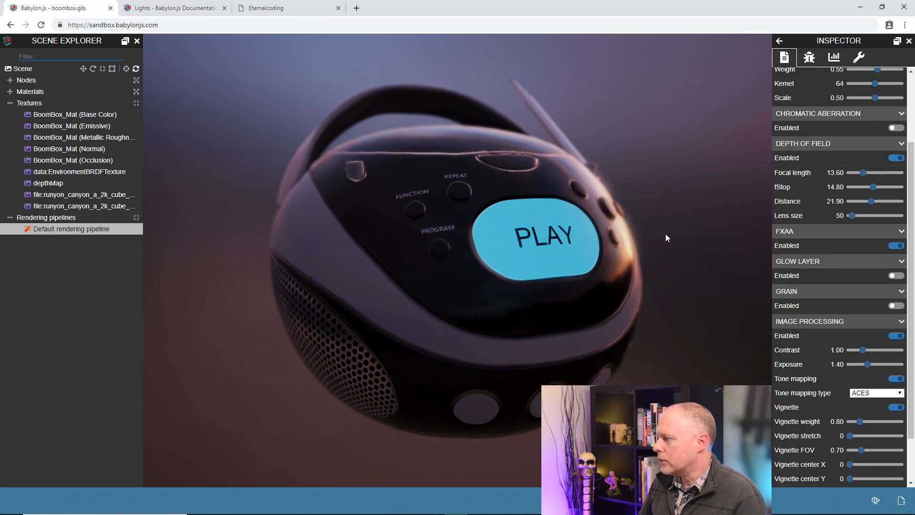
mouse_move(564, 267)
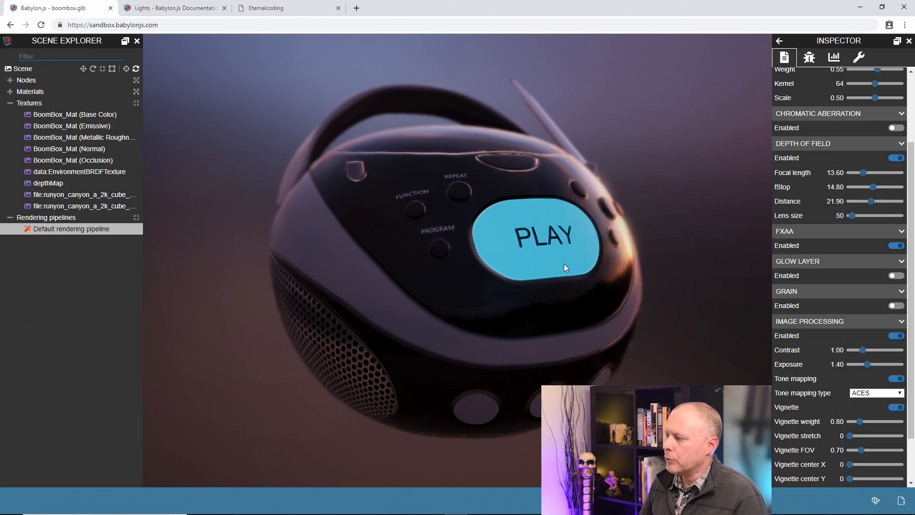
mouse_move(283, 174)
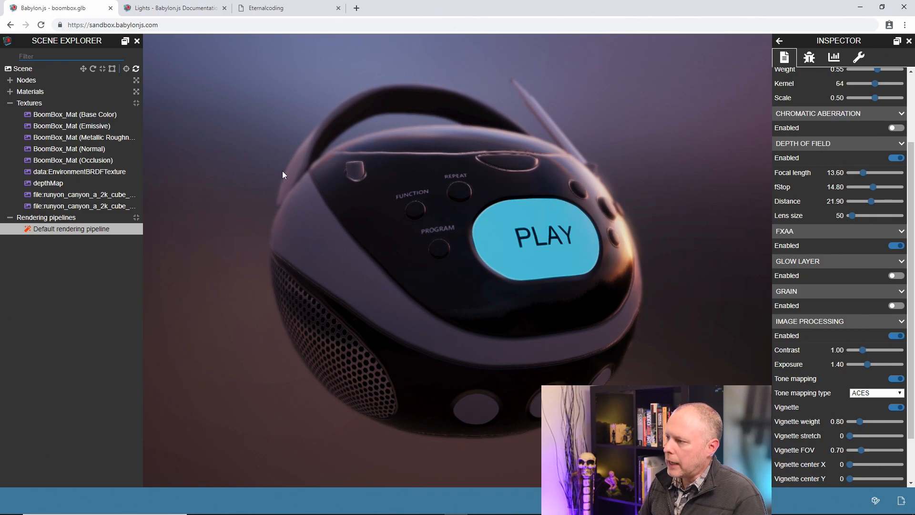
mouse_move(481, 168)
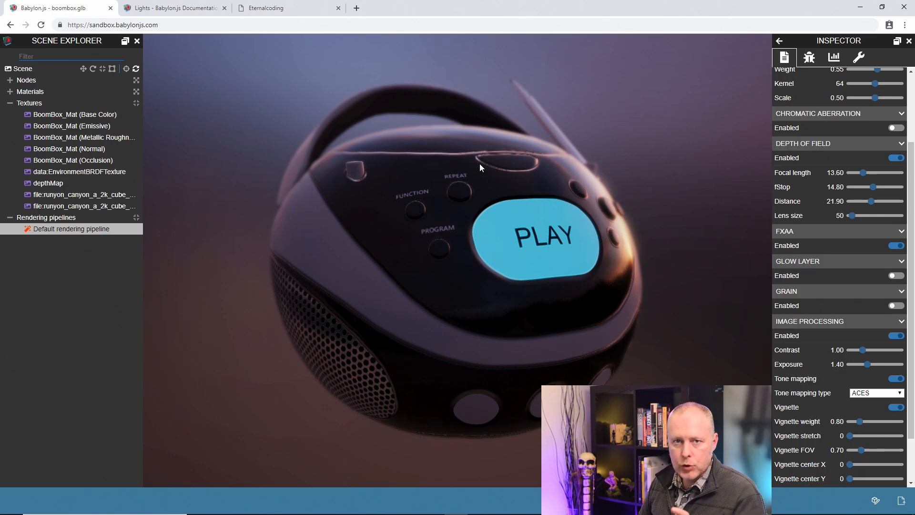
mouse_move(530, 174)
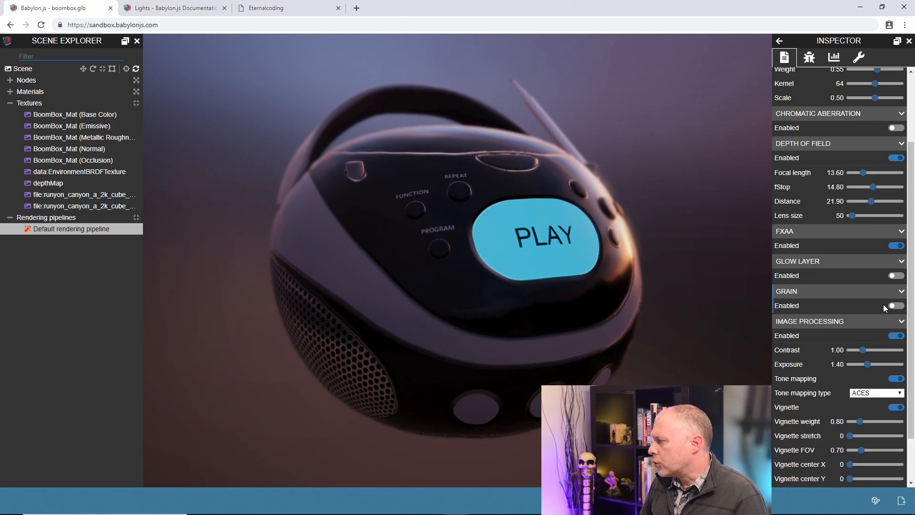
Step: Enable grain and lower its intensity from 30 to about 5.70
left_click(893, 305)
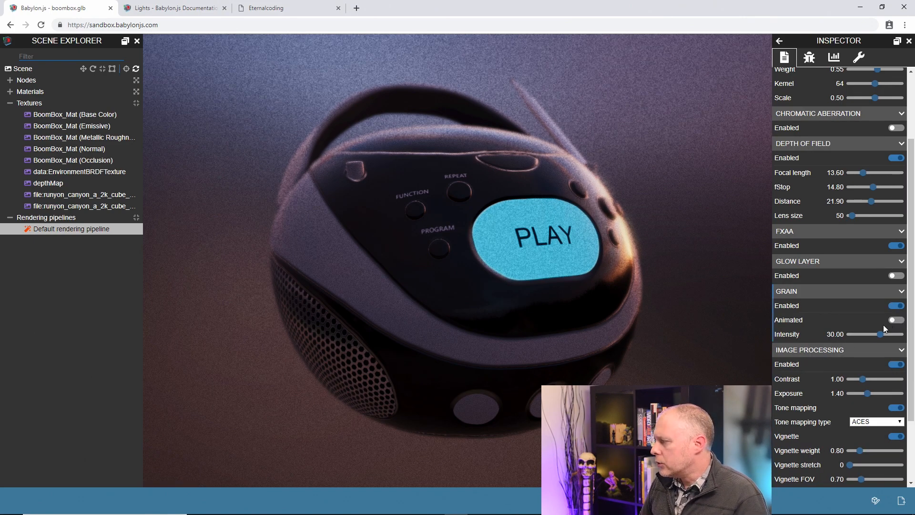
left_click_drag(881, 334, 863, 333)
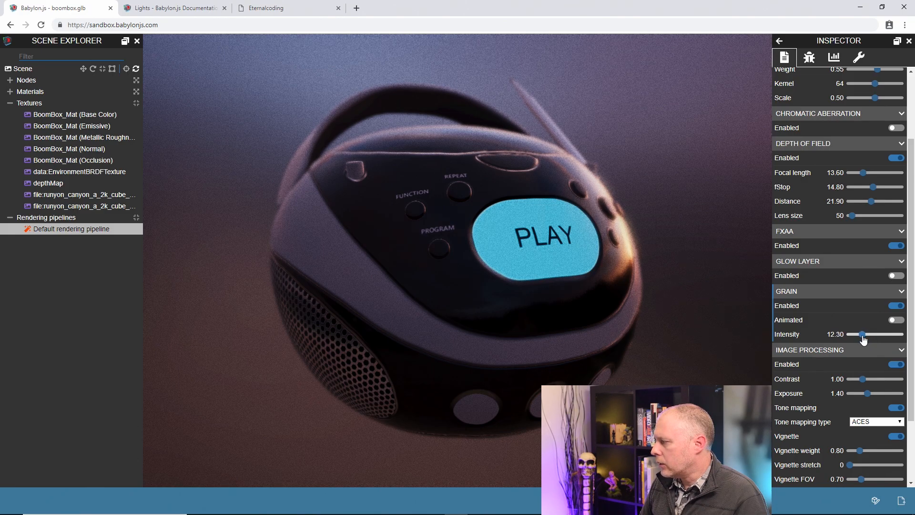
left_click_drag(864, 334, 857, 334)
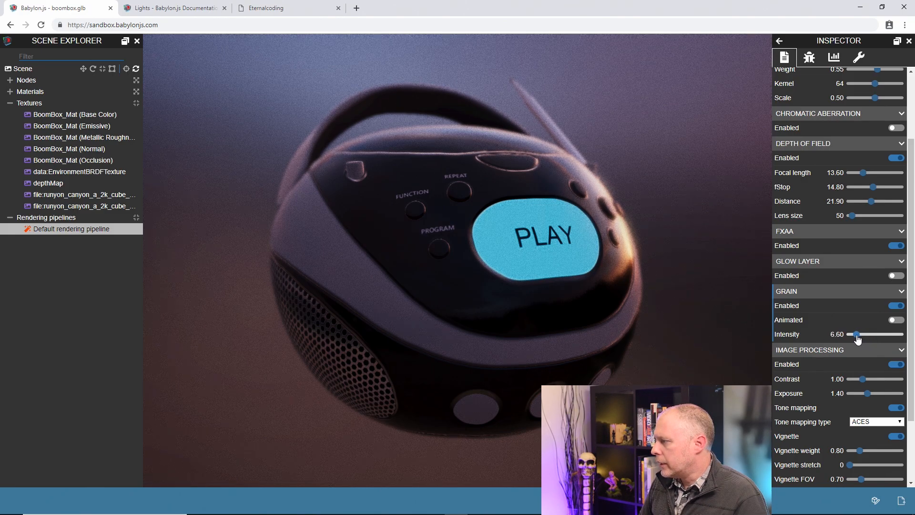
left_click_drag(860, 333, 850, 333)
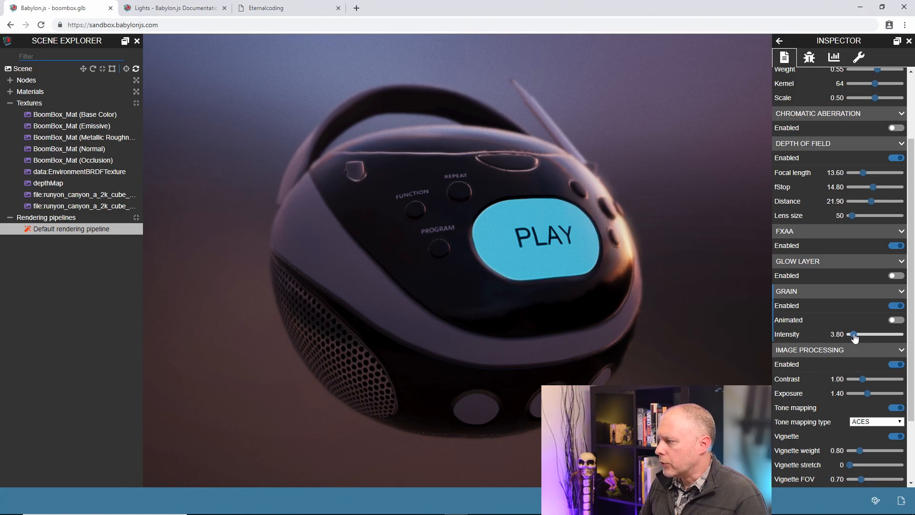
left_click_drag(852, 337, 859, 337)
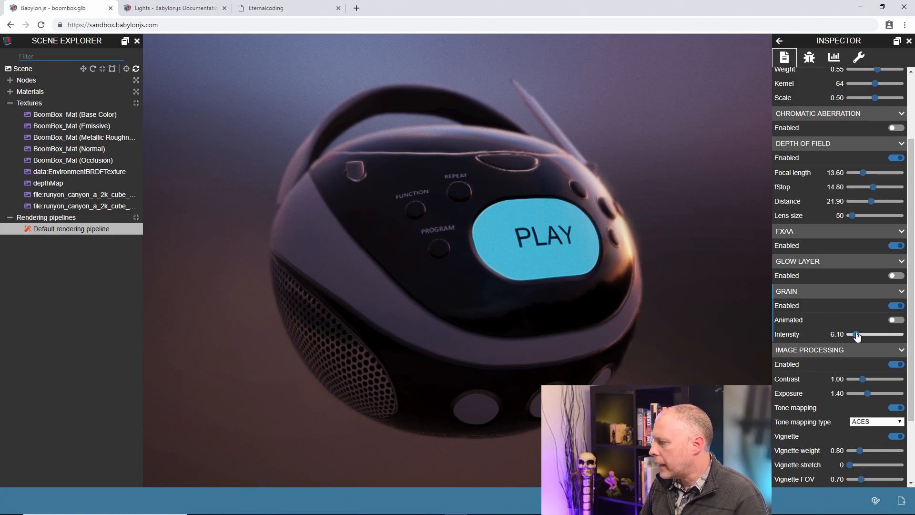
left_click_drag(859, 333, 857, 334)
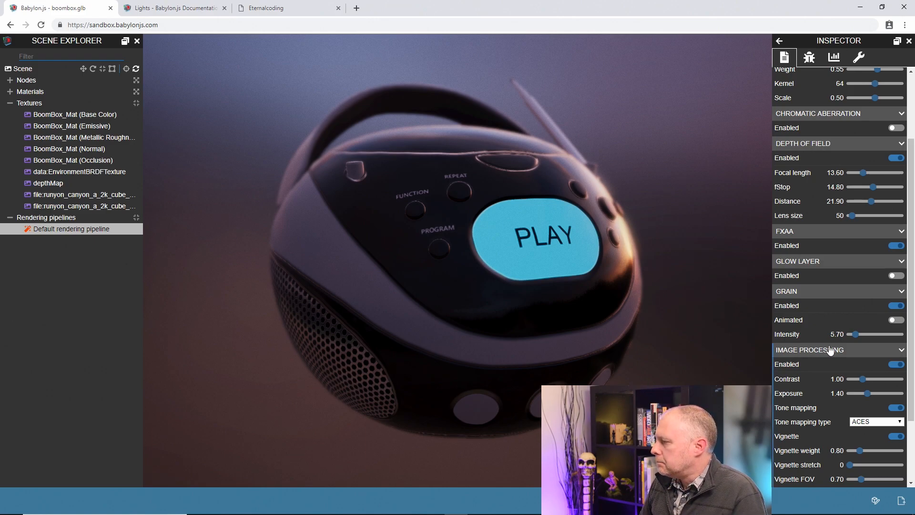
Step: Set Image Processing exposure to 1.50, then capture the boombox render as a PNG screenshot and open it
scroll("down", 3)
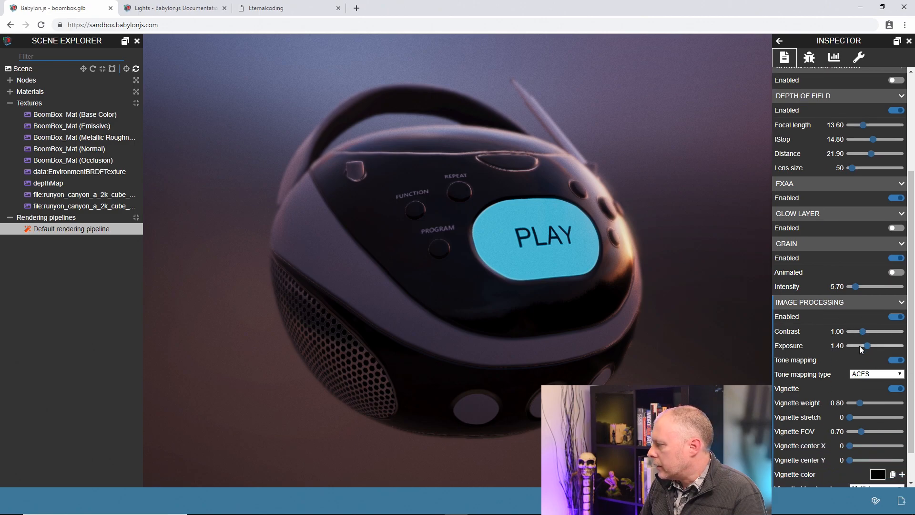
left_click_drag(868, 345, 870, 345)
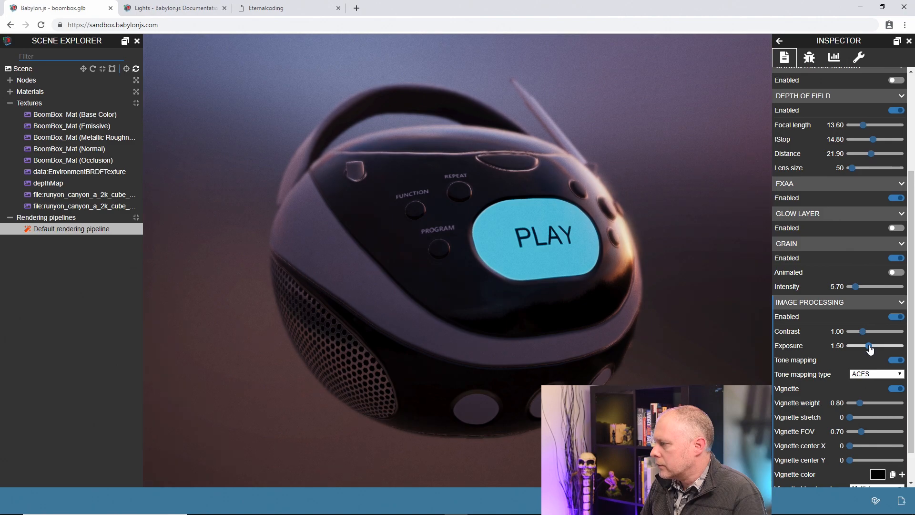
mouse_move(810, 357)
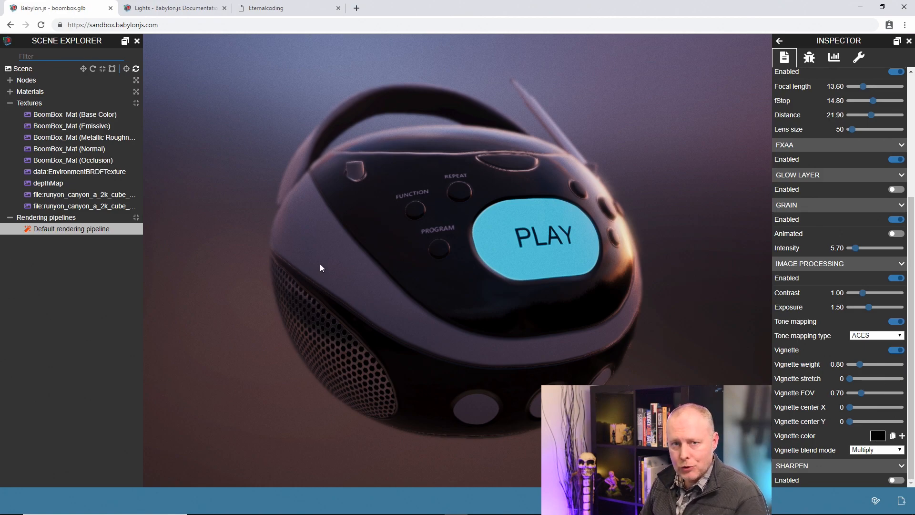
mouse_move(291, 266)
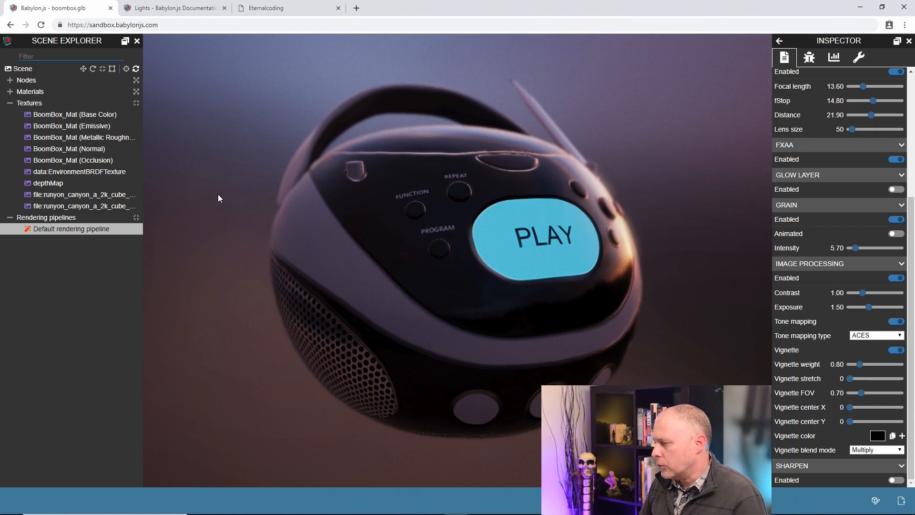
mouse_move(371, 186)
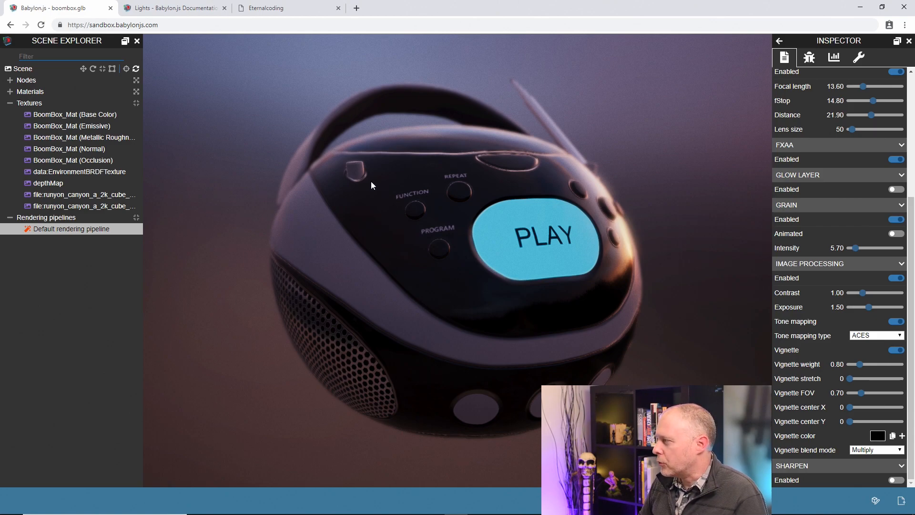
left_click(859, 57)
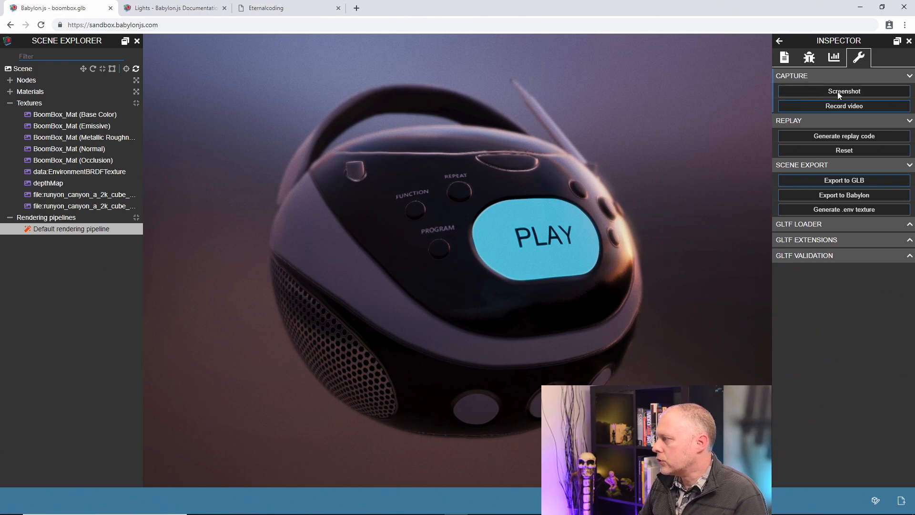
left_click(842, 91)
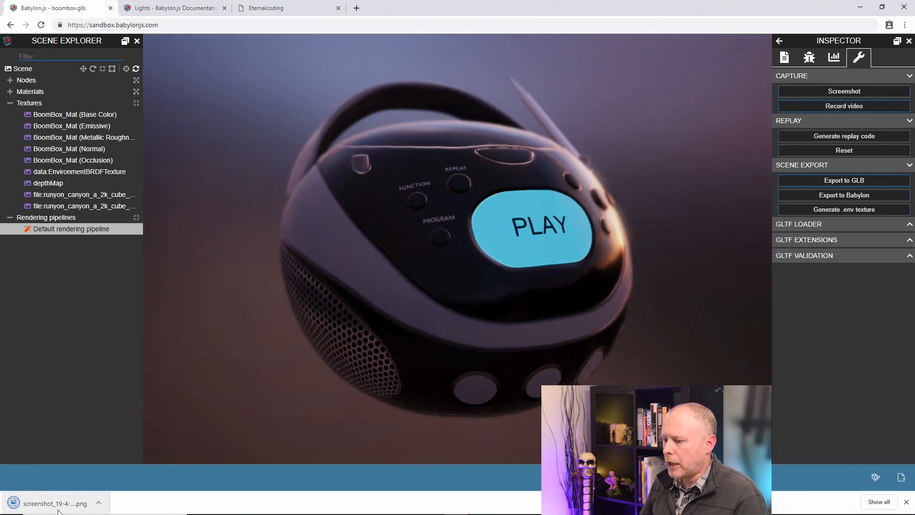
left_click(55, 503)
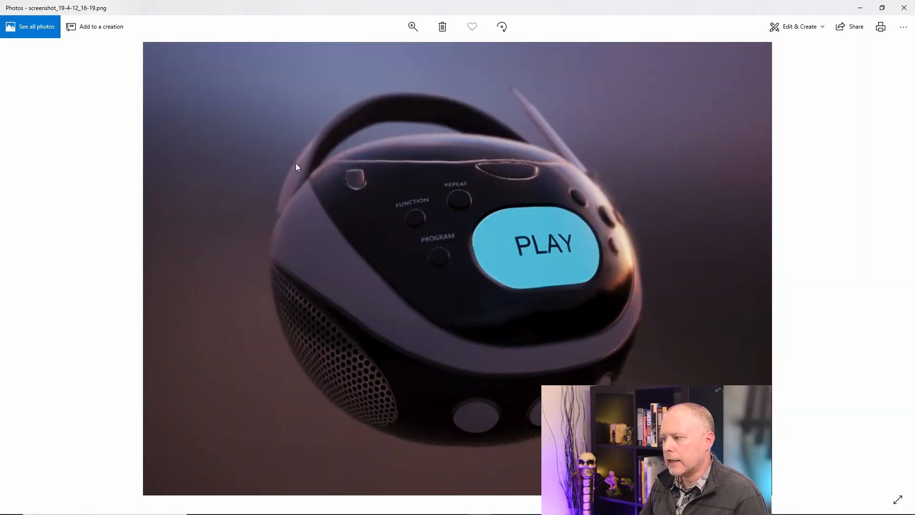